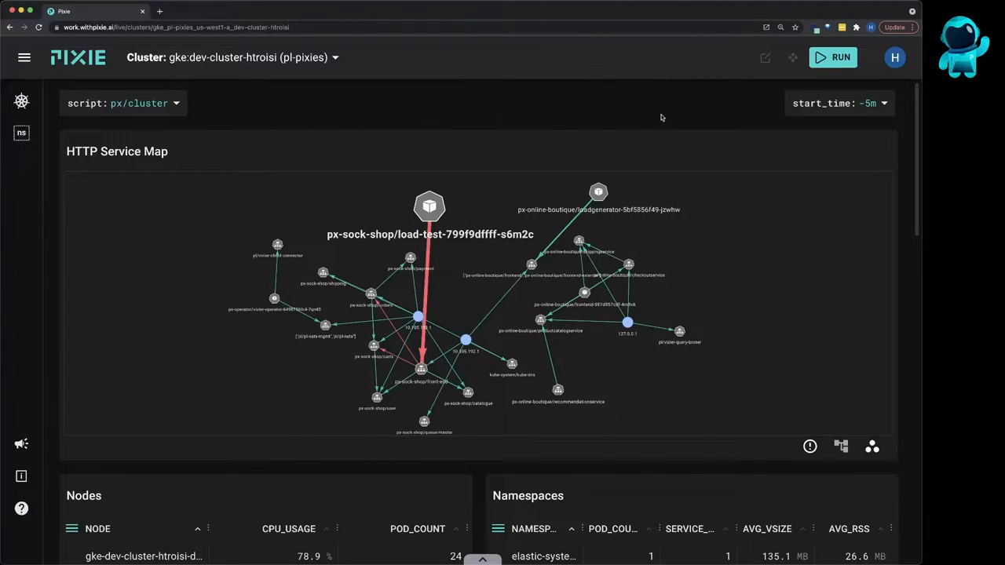
- Inspect a cluster node's resource metric charts from the Nodes table
scroll(down, 3)
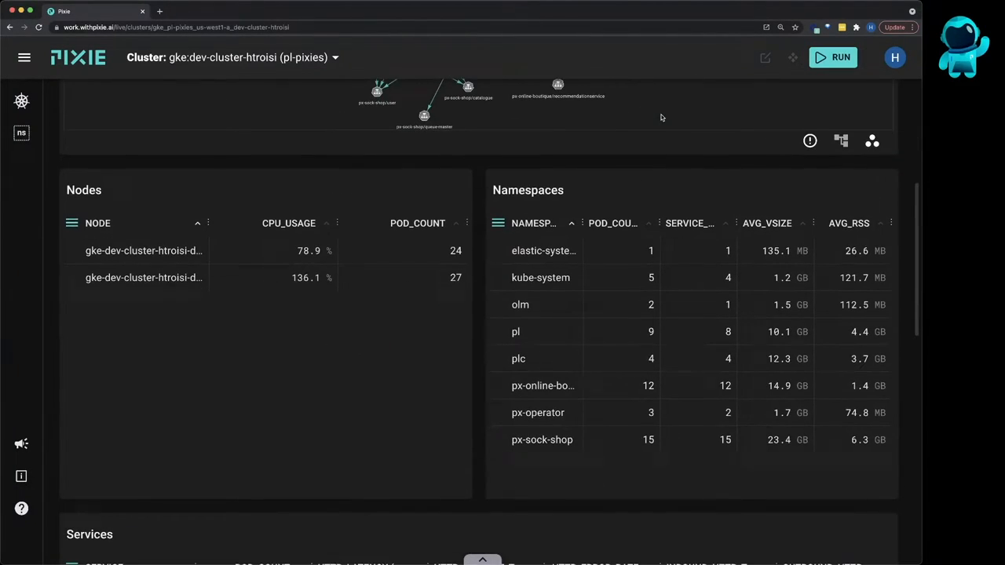
click(145, 251)
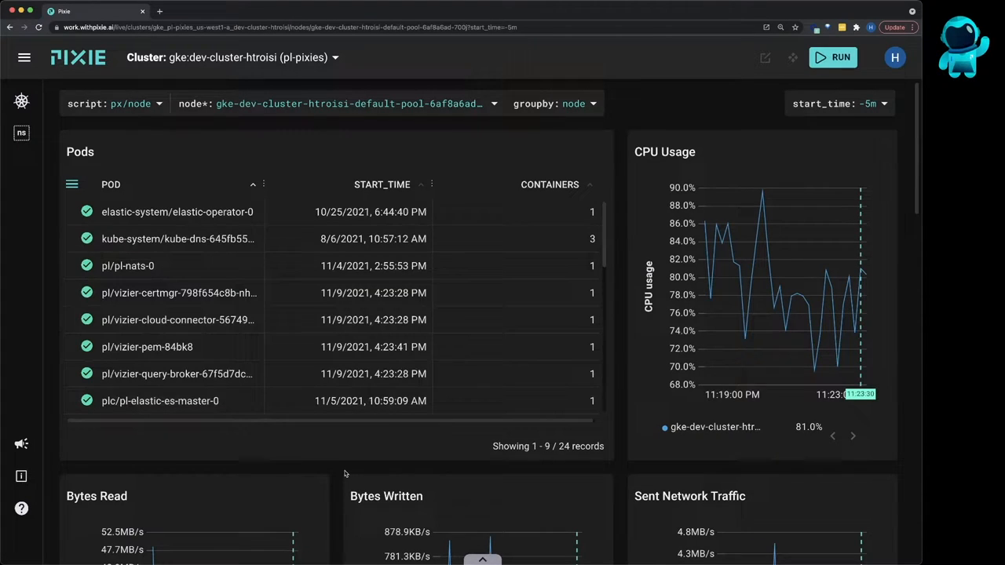
scroll(down, 3)
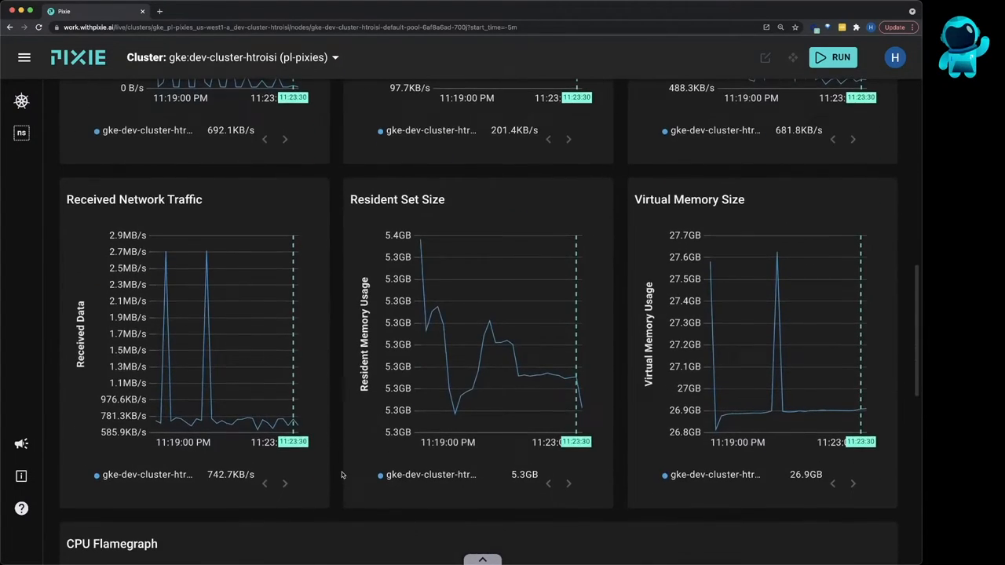
scroll(down, 3)
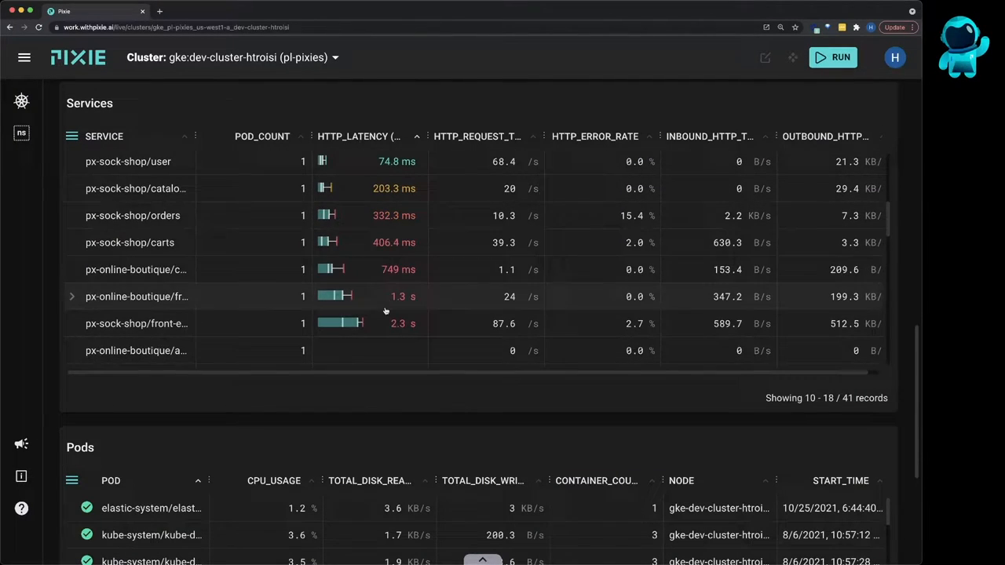
- Review a service's details and slow inbound requests, then return to the cluster map
click(129, 242)
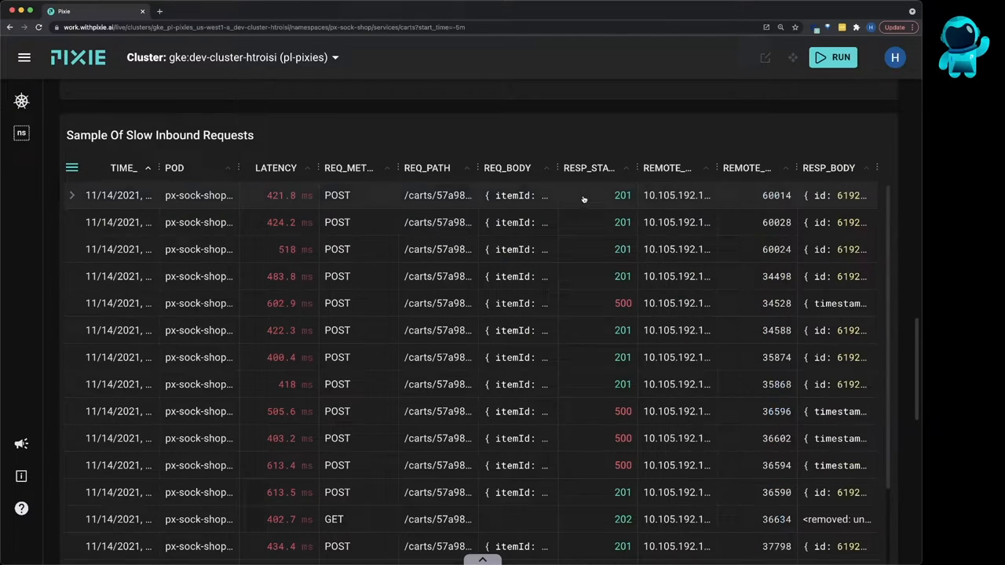
click(766, 56)
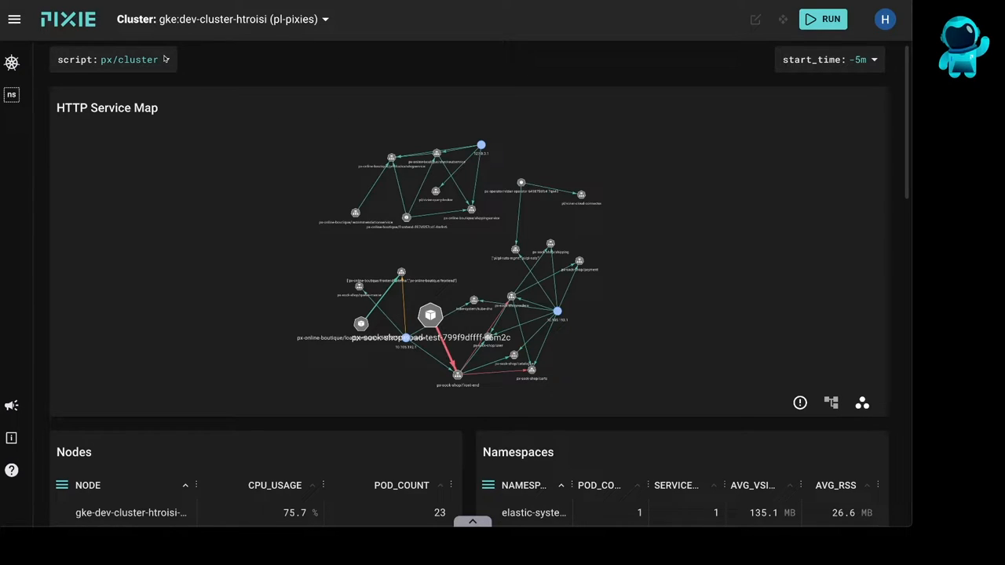
- Select the Scratch Pad script from the script dropdown
click(113, 59)
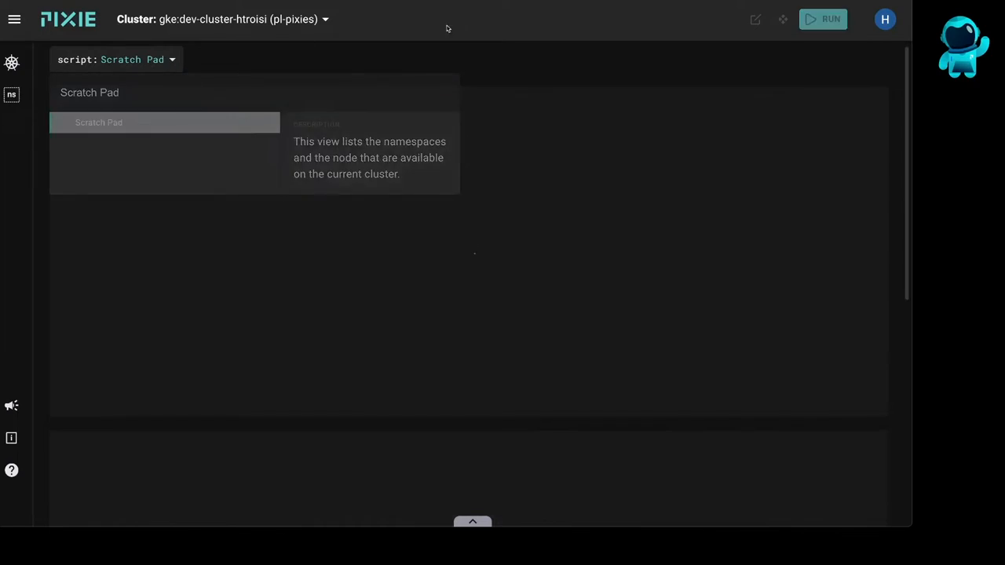
click(753, 18)
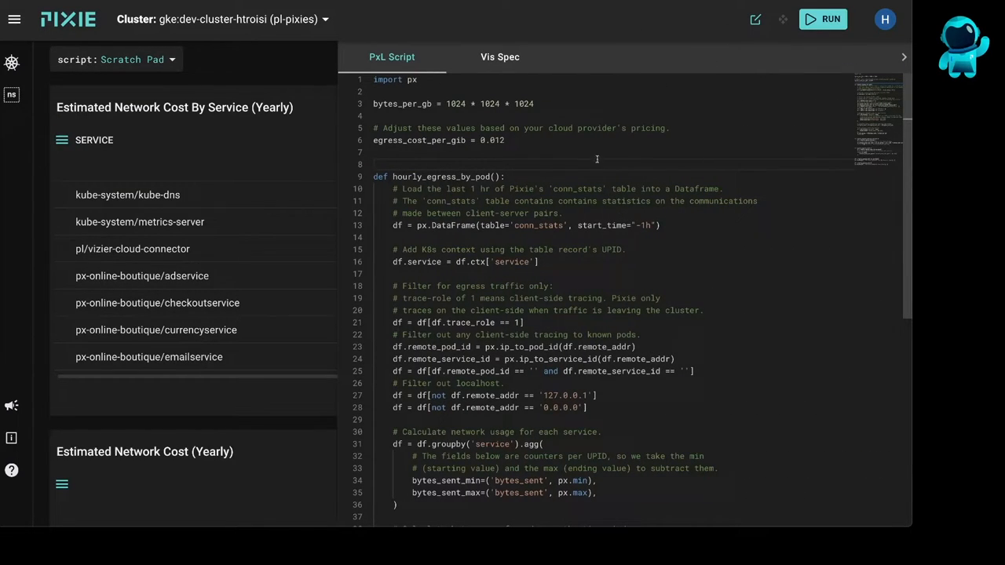
mouse_move(782, 44)
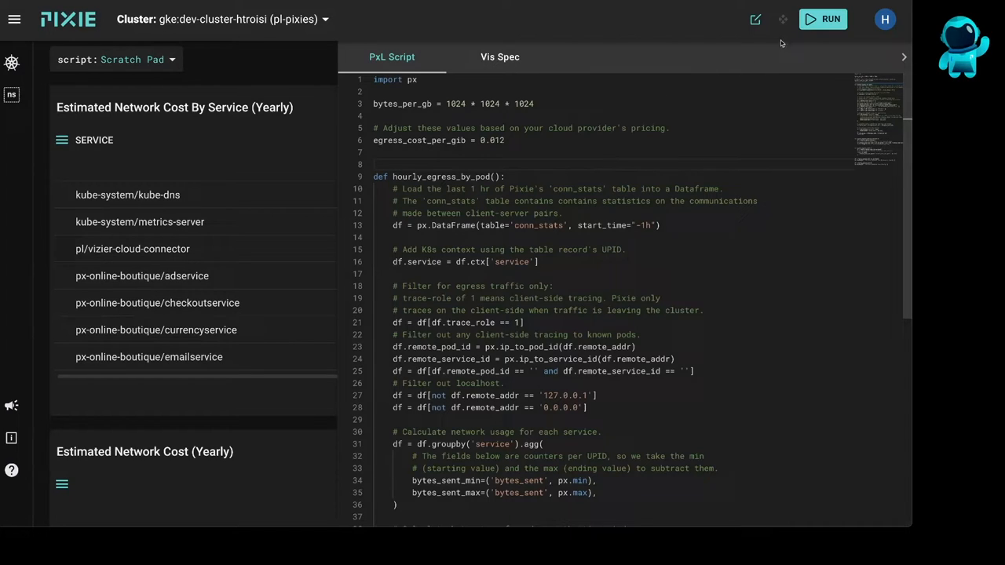
- Run the cost script and sort NETWORK_COST_PER_YEAR descending, frontend highest at 120.1
click(823, 19)
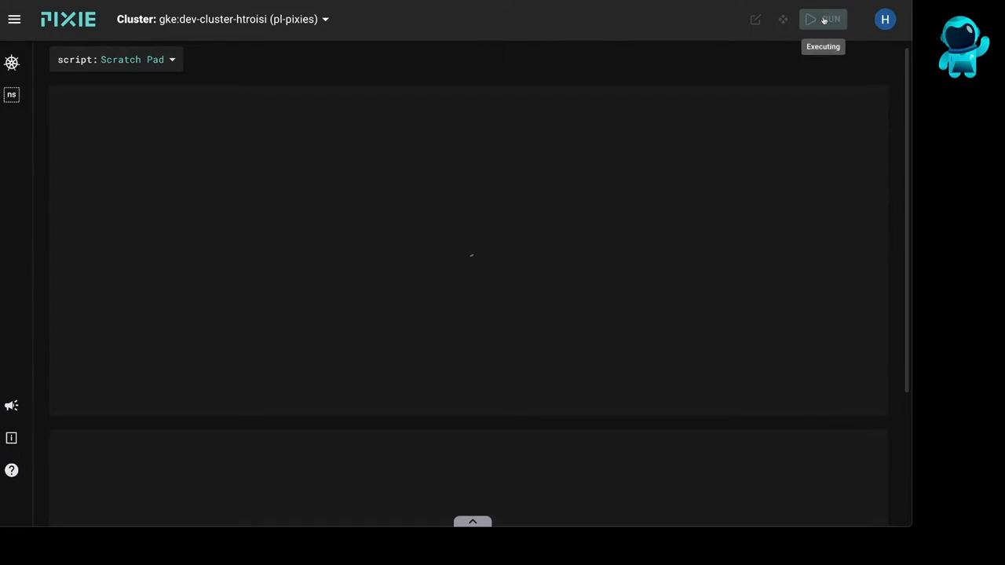
click(823, 19)
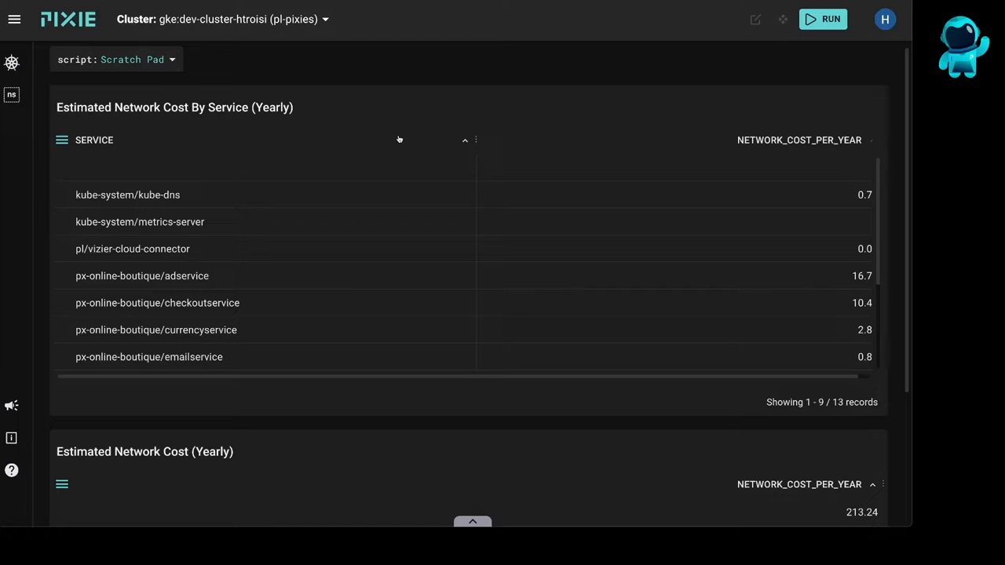
mouse_move(104, 118)
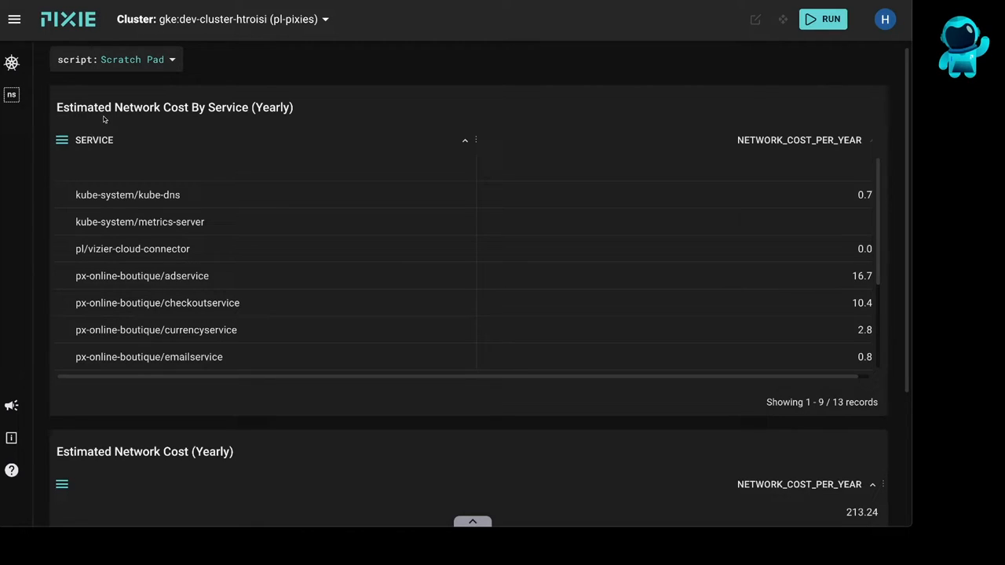
click(797, 140)
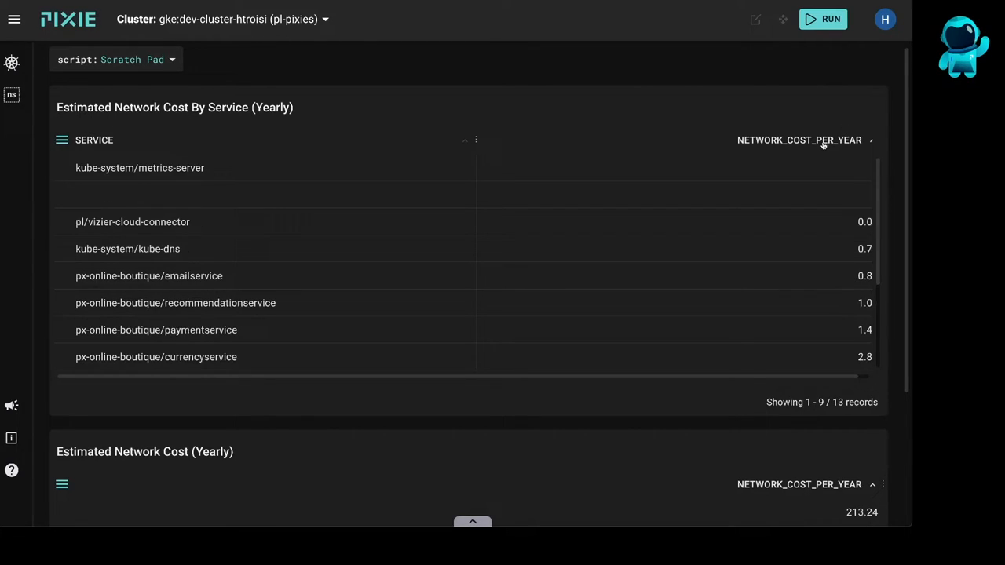
click(799, 139)
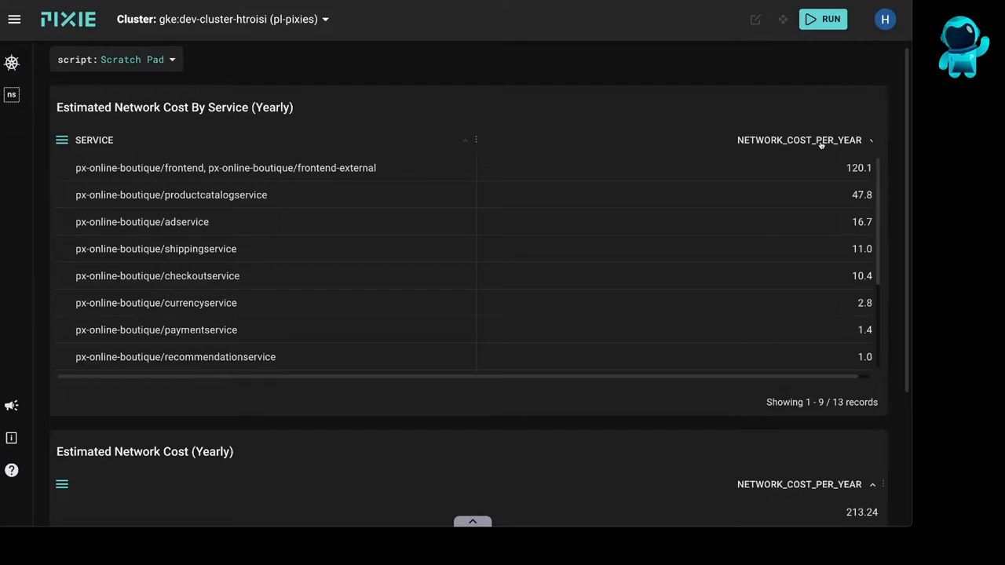
mouse_move(477, 436)
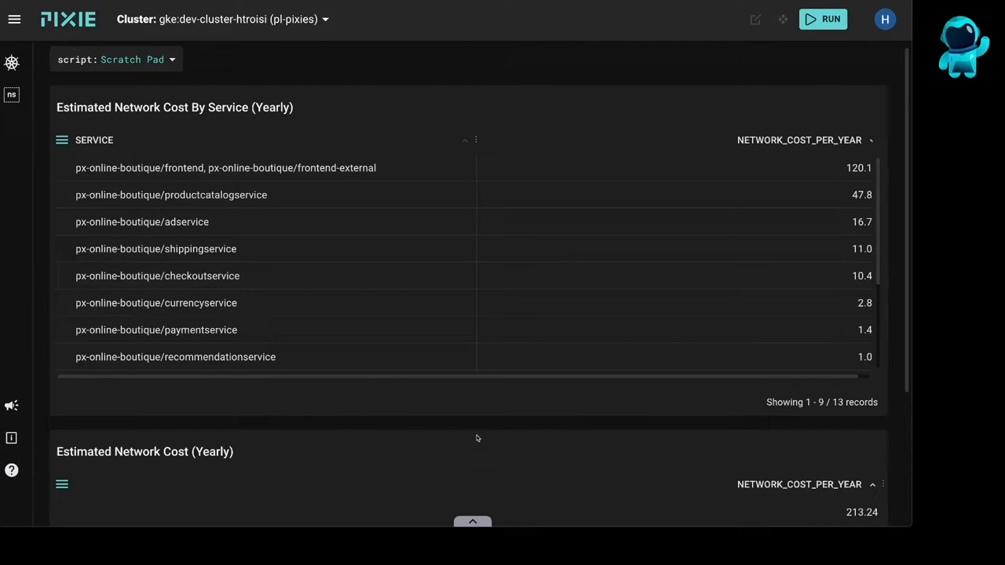
mouse_move(593, 443)
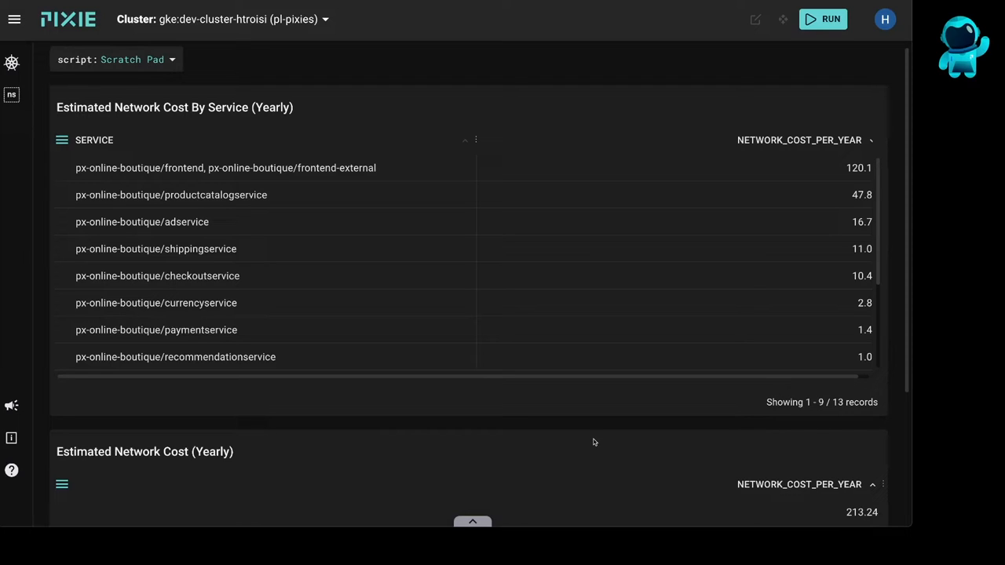
mouse_move(756, 19)
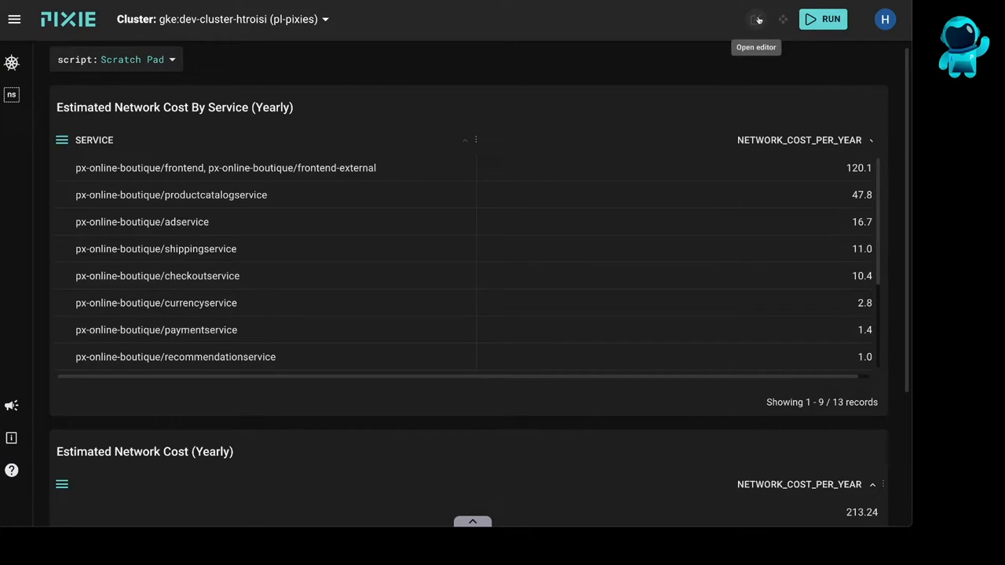
- Show the PxL source and highlight conn_stats and localhost in its egress-filtering logic
click(755, 19)
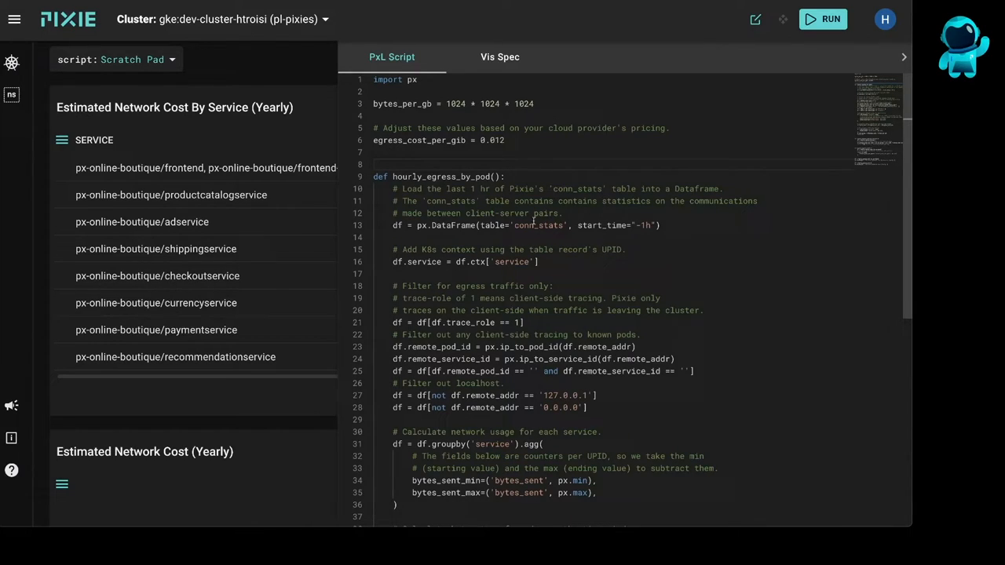
double_click(537, 226)
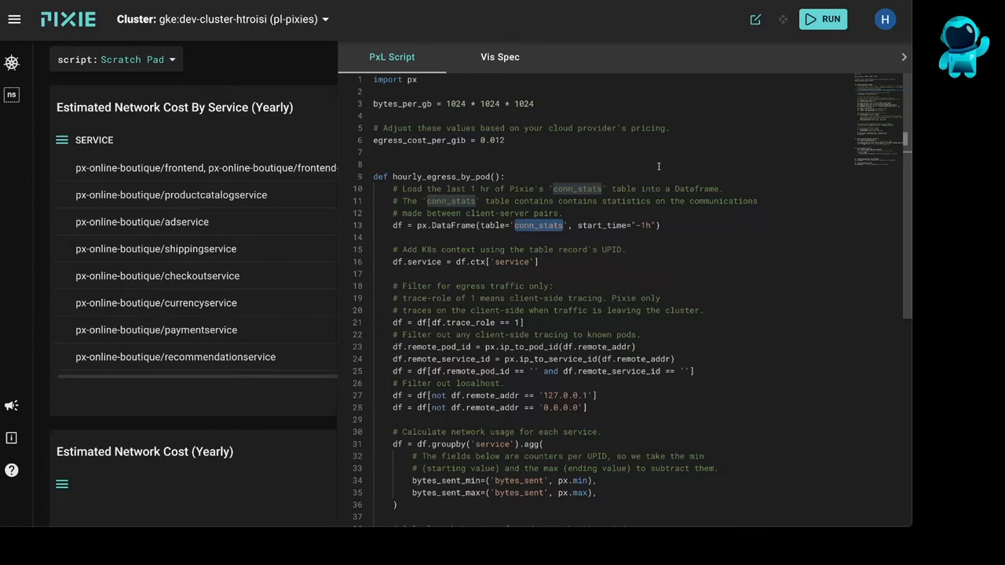
mouse_move(615, 384)
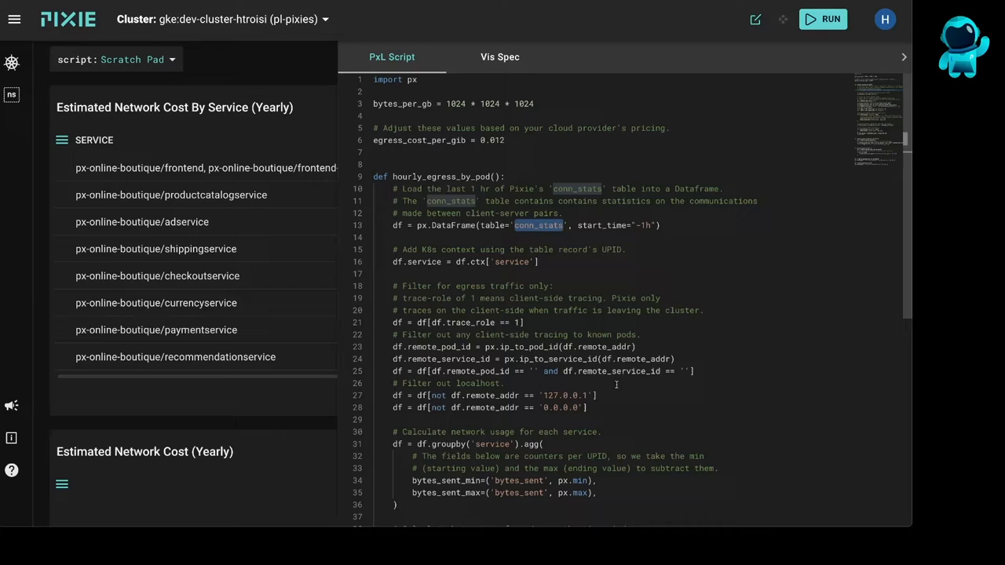
double_click(603, 347)
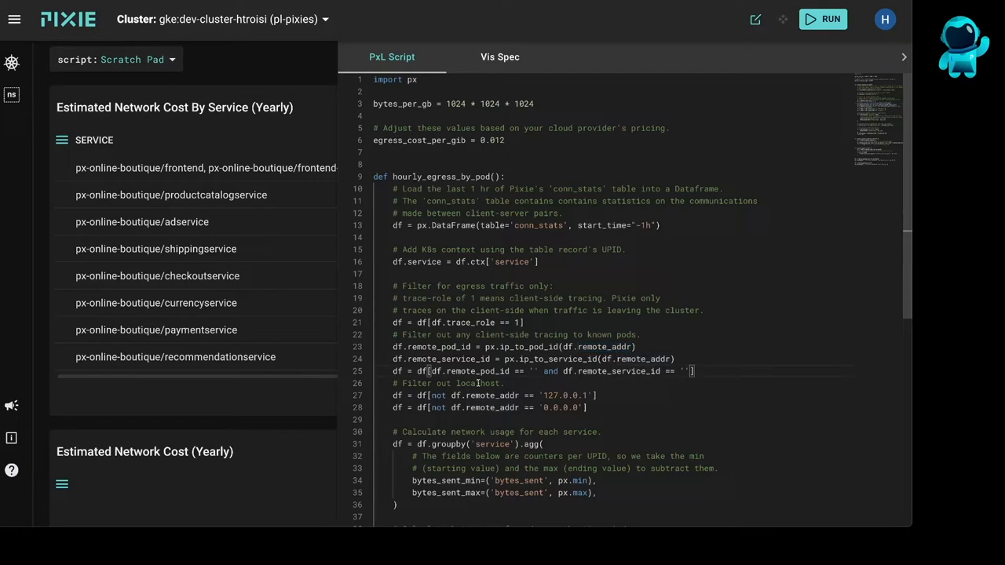
double_click(477, 383)
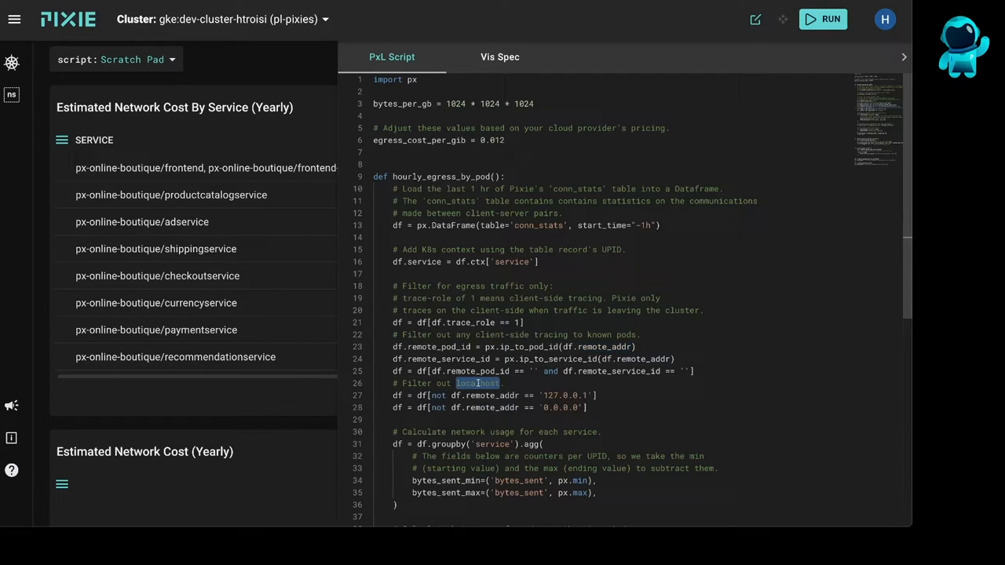
scroll(down, 3)
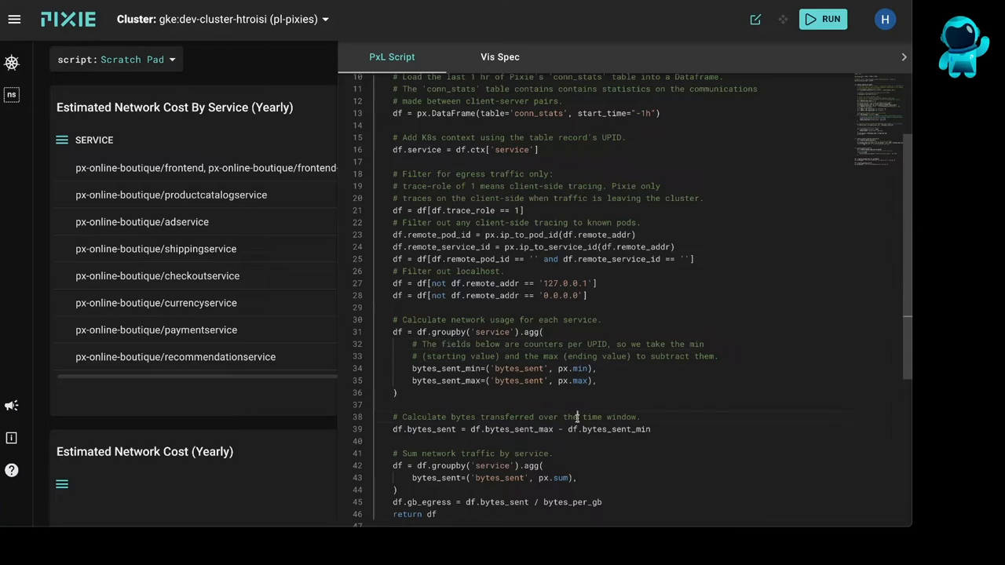
double_click(568, 418)
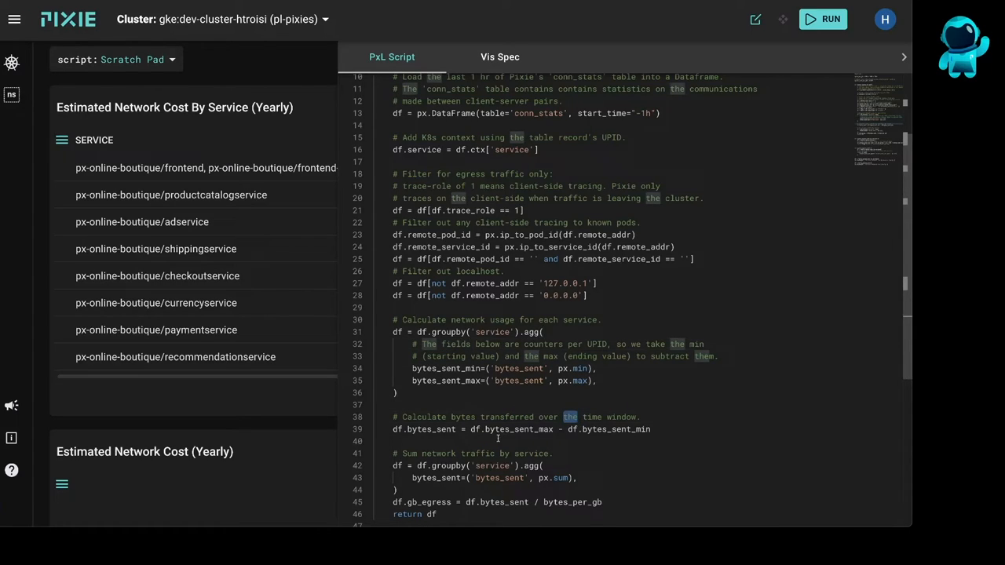
double_click(491, 464)
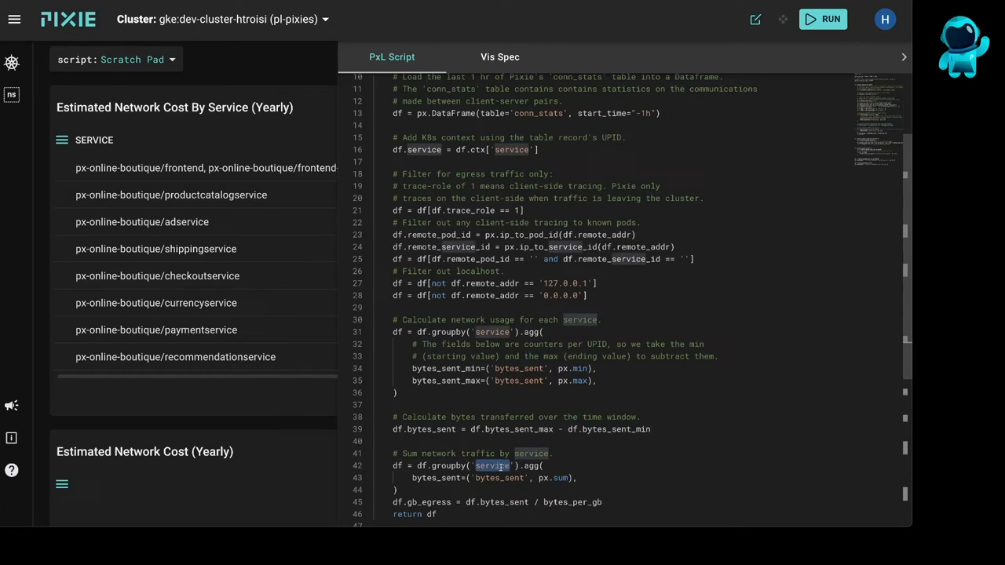
scroll(down, 3)
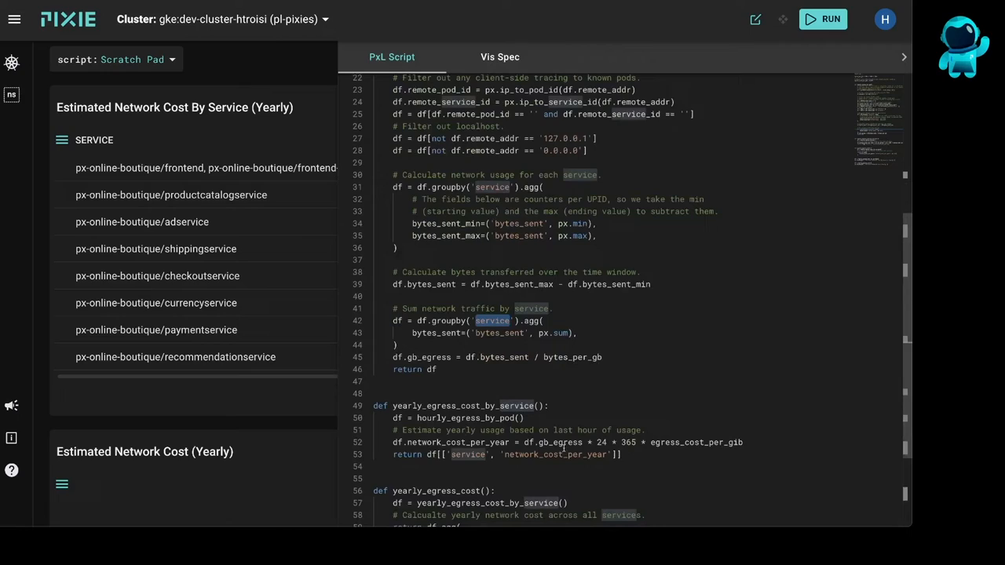
double_click(697, 443)
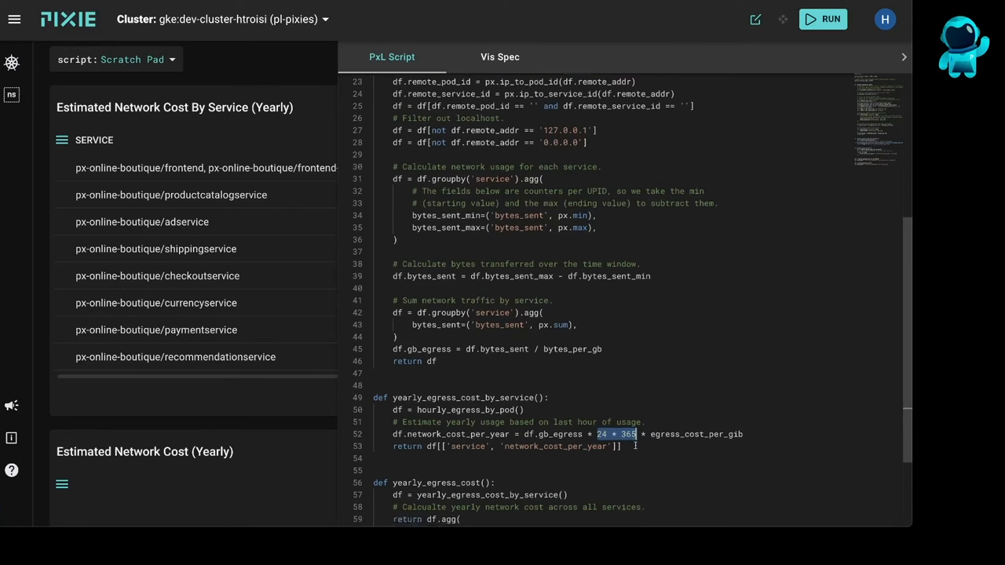
scroll(down, 3)
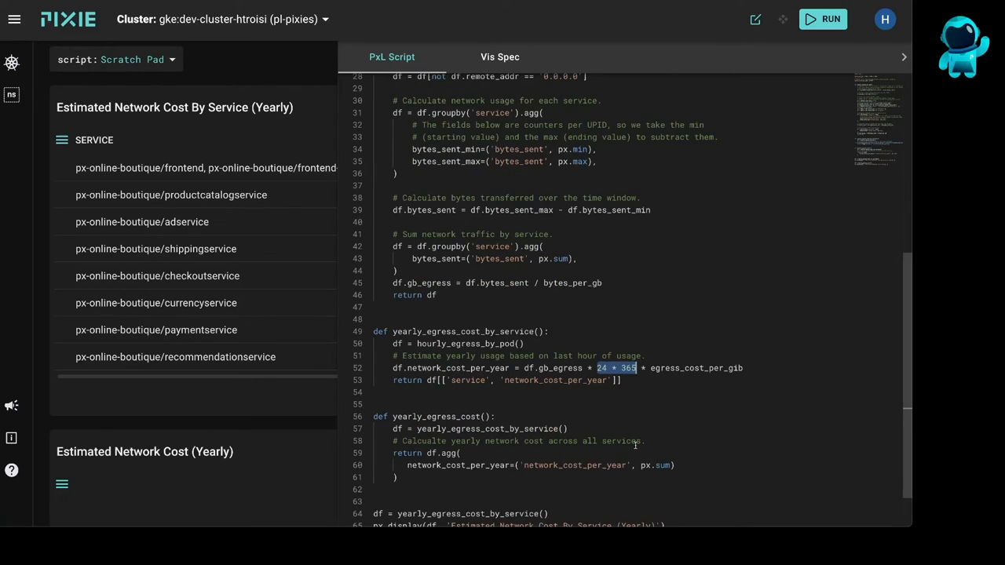